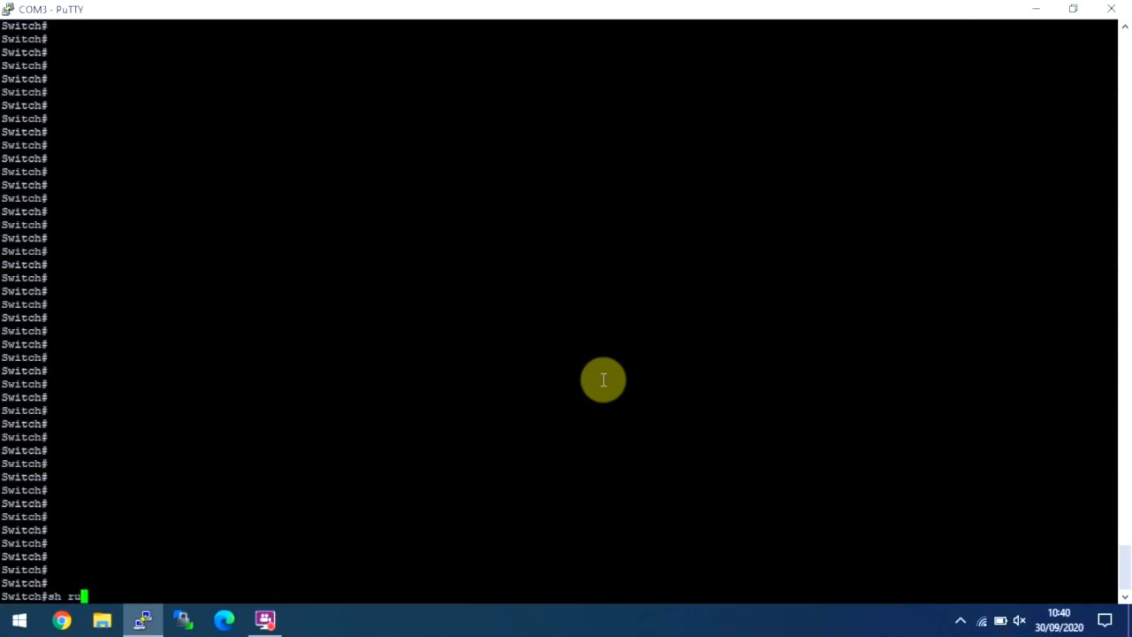
Replace the started 'ru' with 'int gi' after 'sh' at the Switch# prompt
key(Backspace)
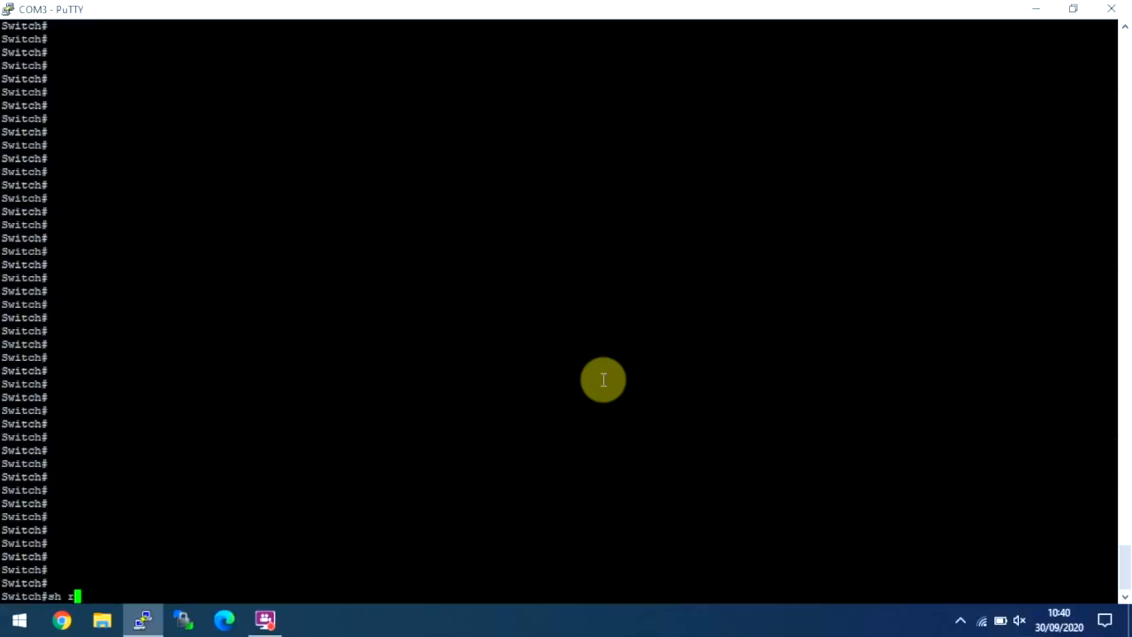
text(int gi)
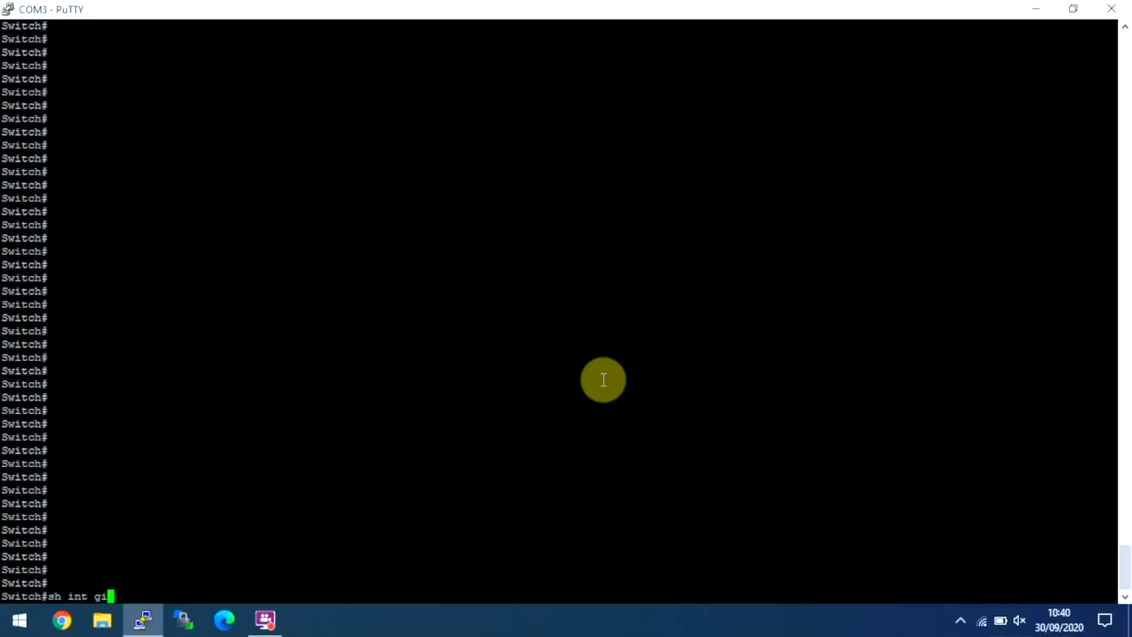
Run 'sh int gi0/44' and page past --More-- to list the full interface status
text(0/44)
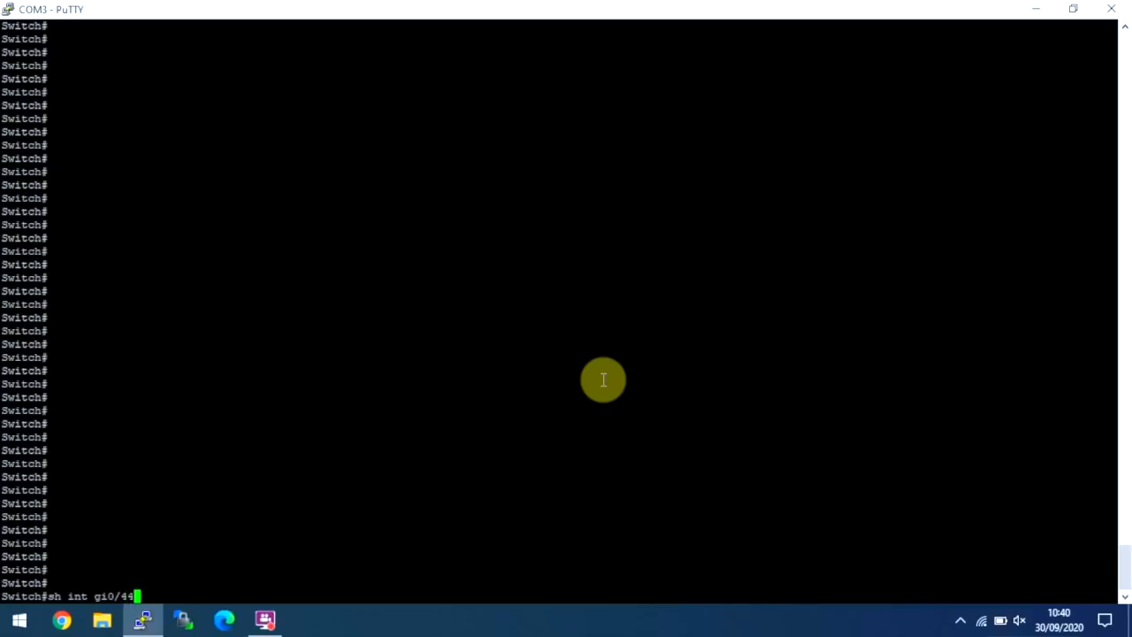
key(Return)
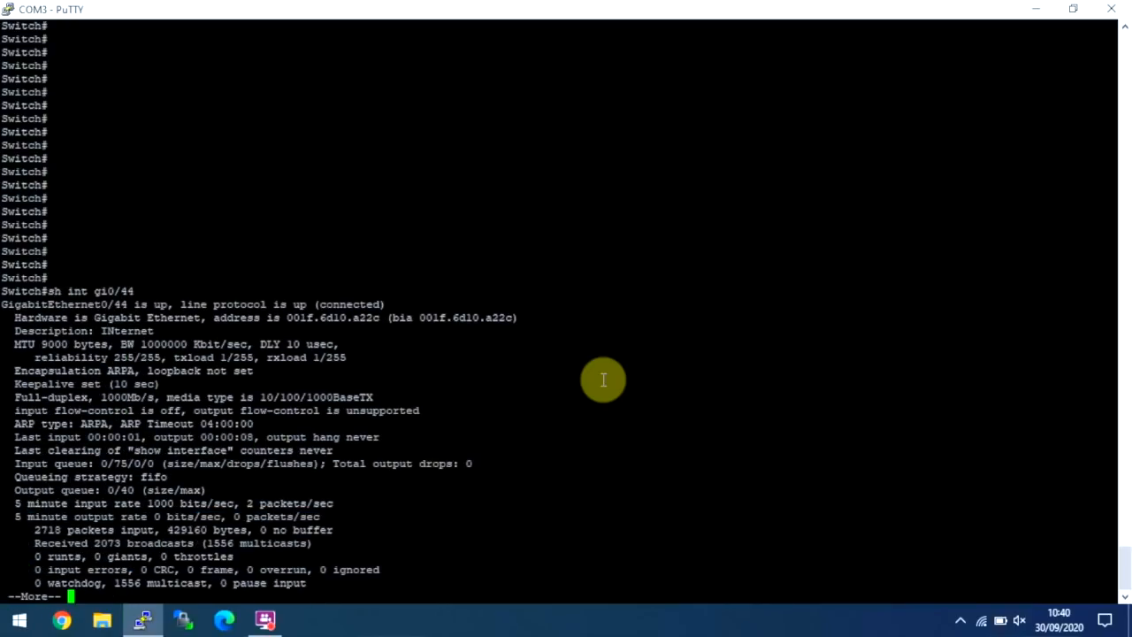
key(space)
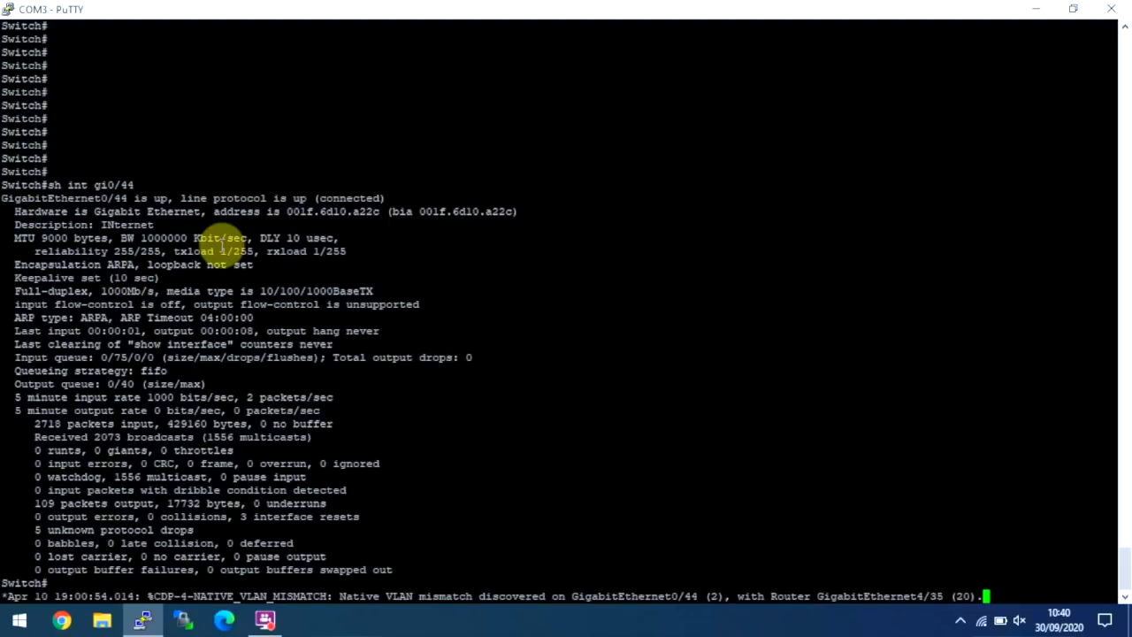
mouse_move(304, 290)
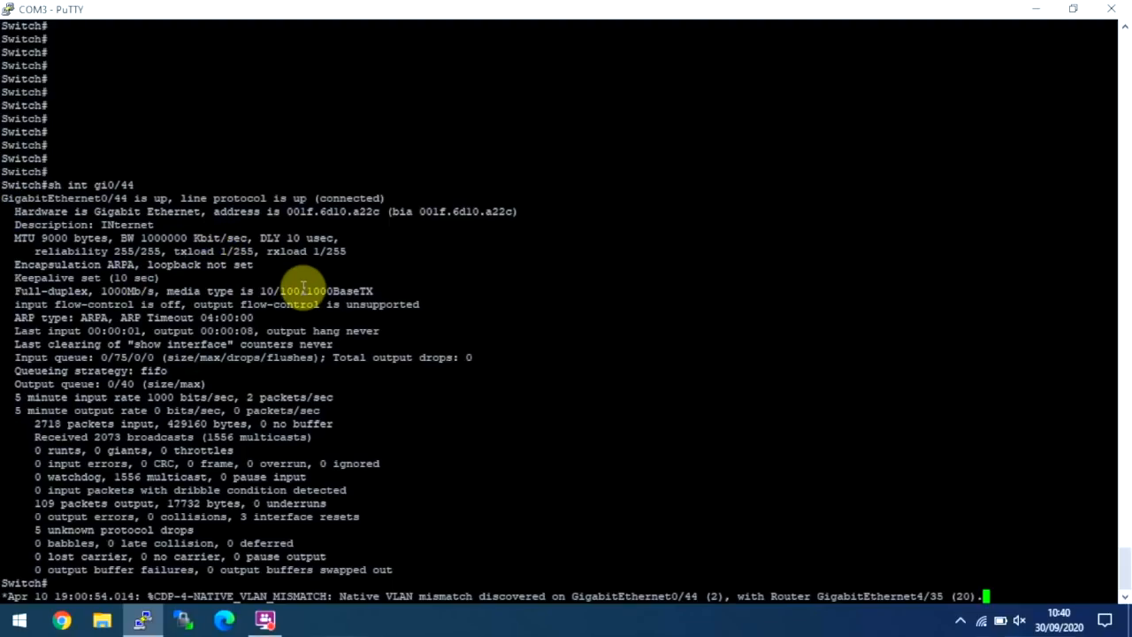